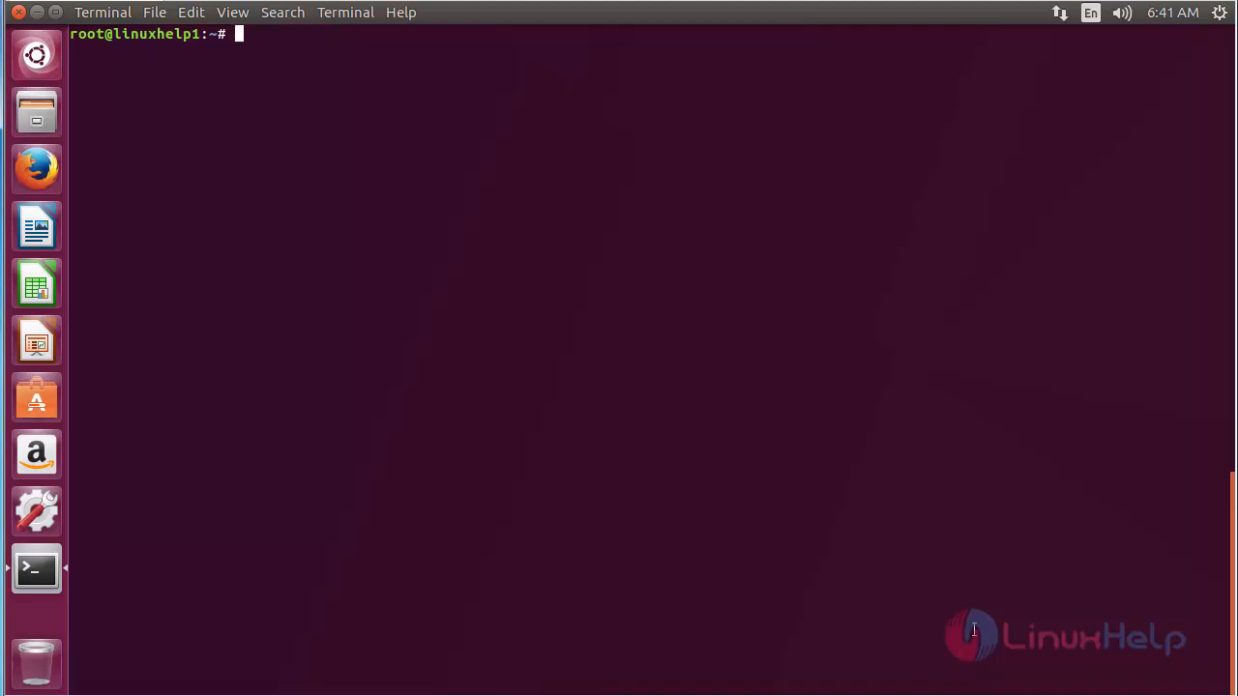
- Add the ppa:eugenesan/ppa repository with add-apt-repository and confirm it
{"action": "type", "text": "a"}
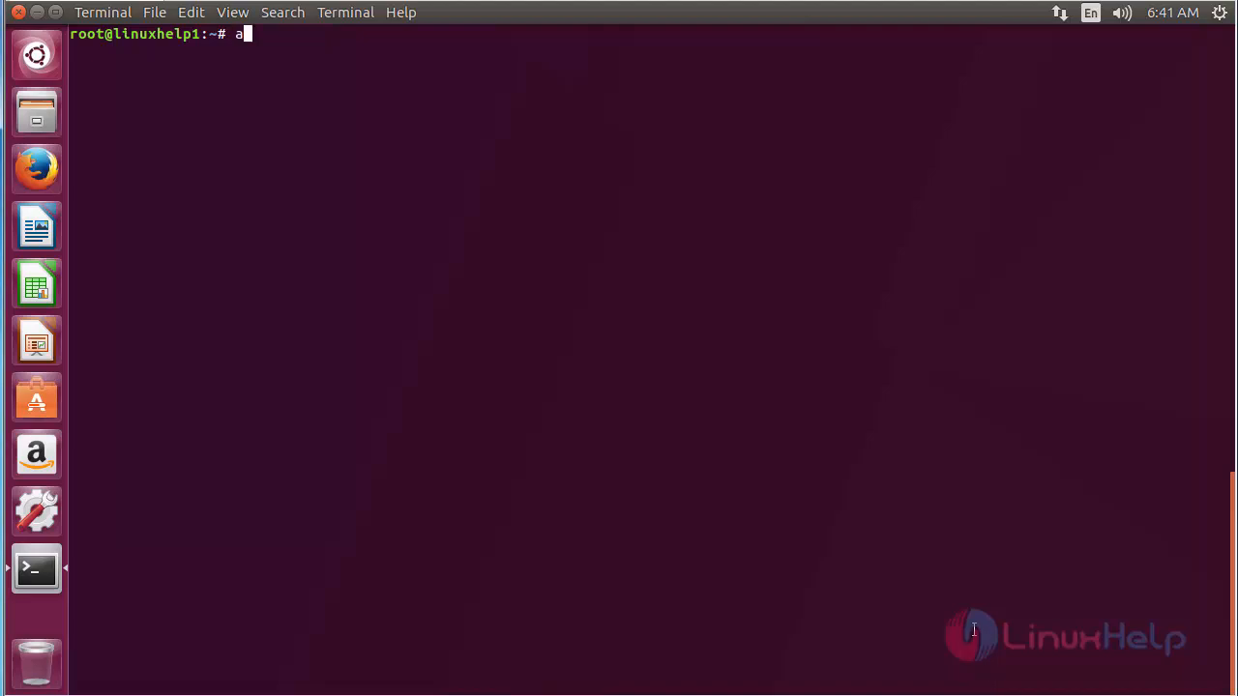
{"action": "type", "text": "dd-apt-"}
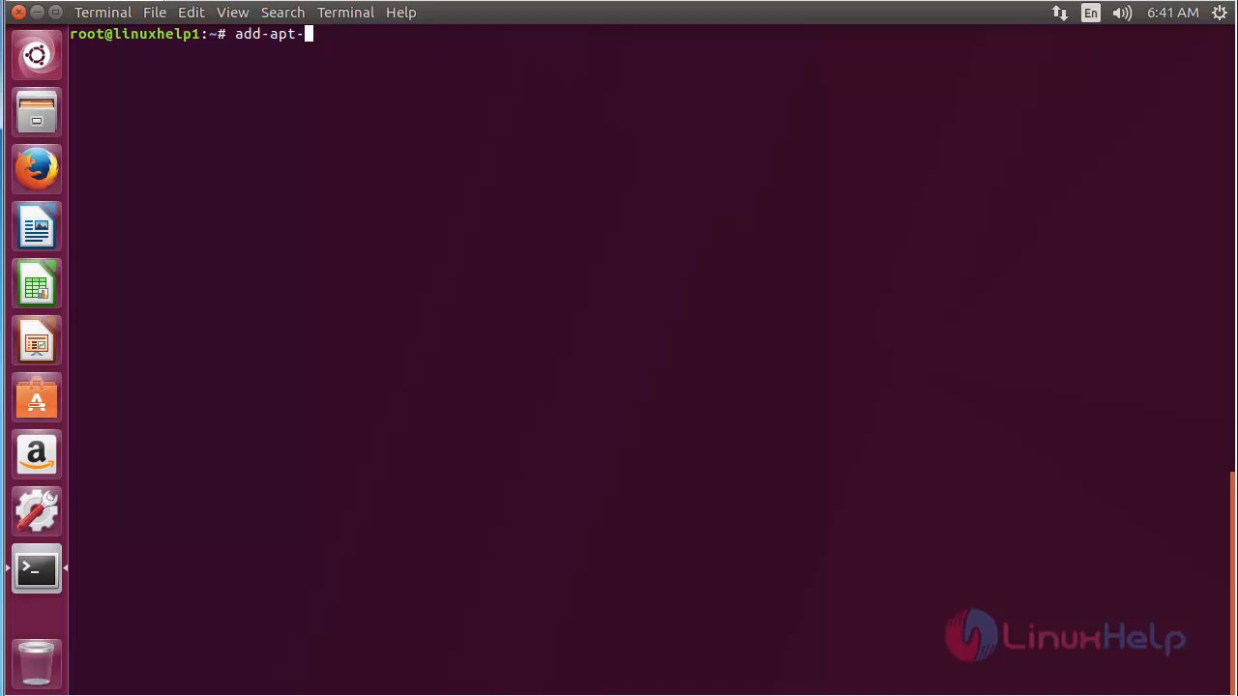
{"action": "type", "text": "repository"}
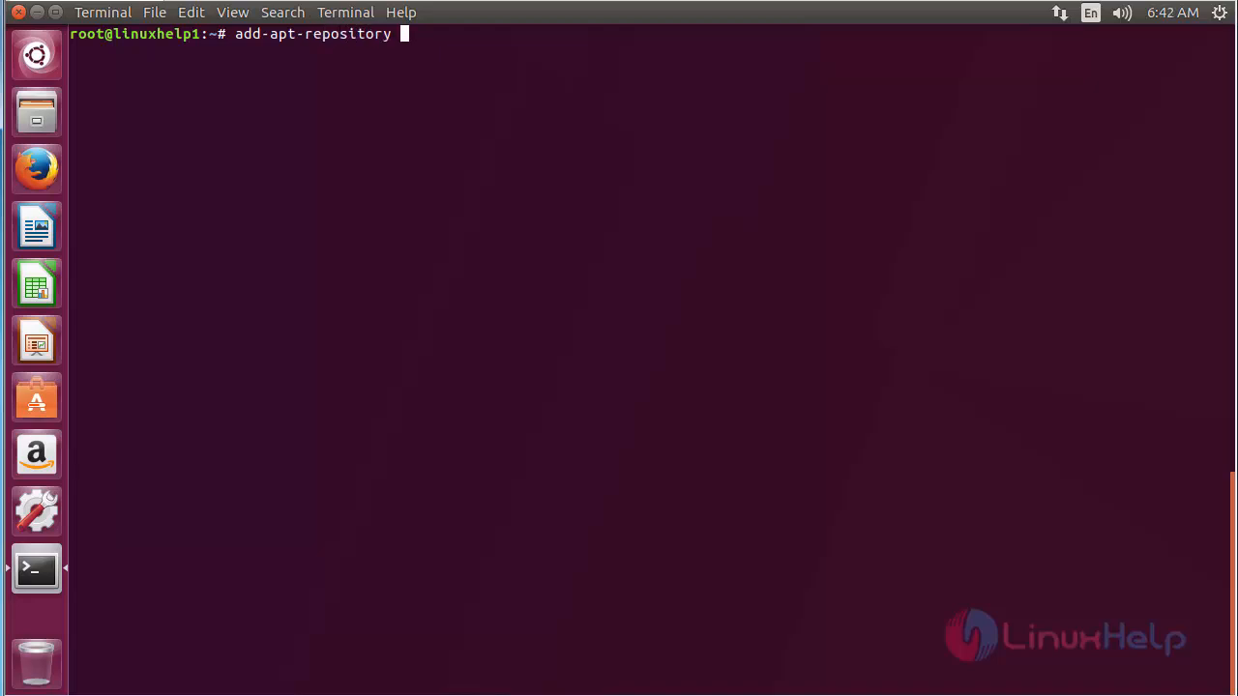
{"action": "type", "text": "ppa:"}
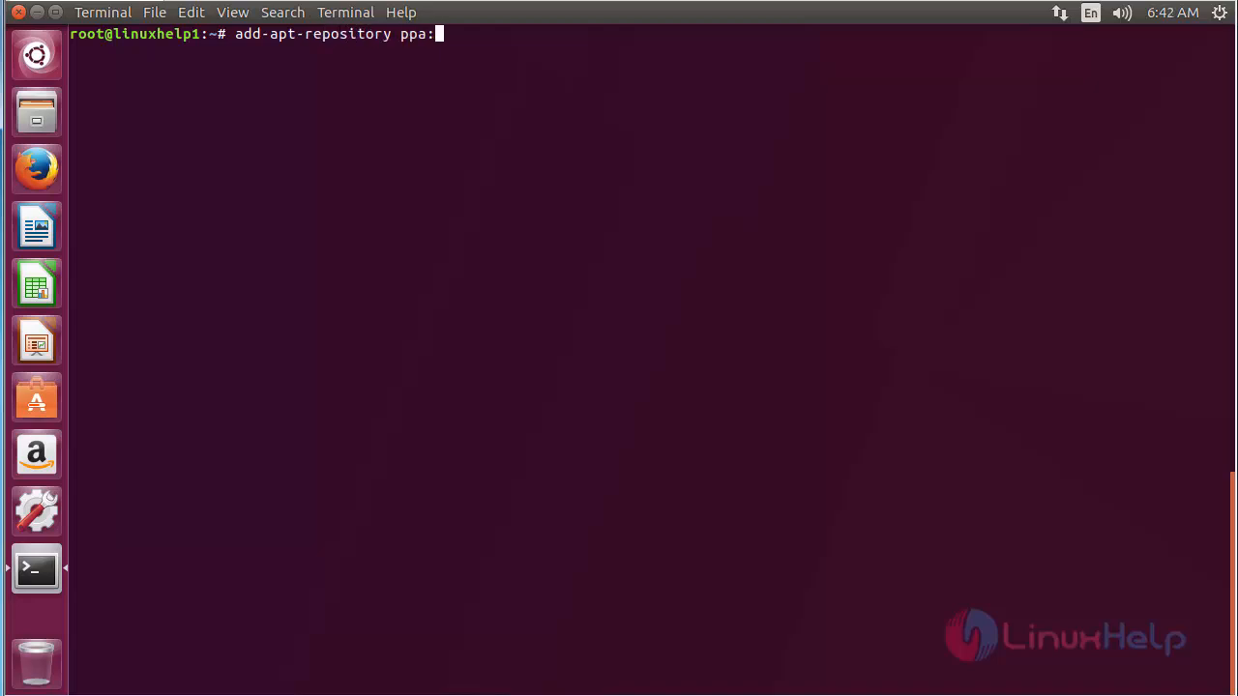
{"action": "type", "text": "eugene"}
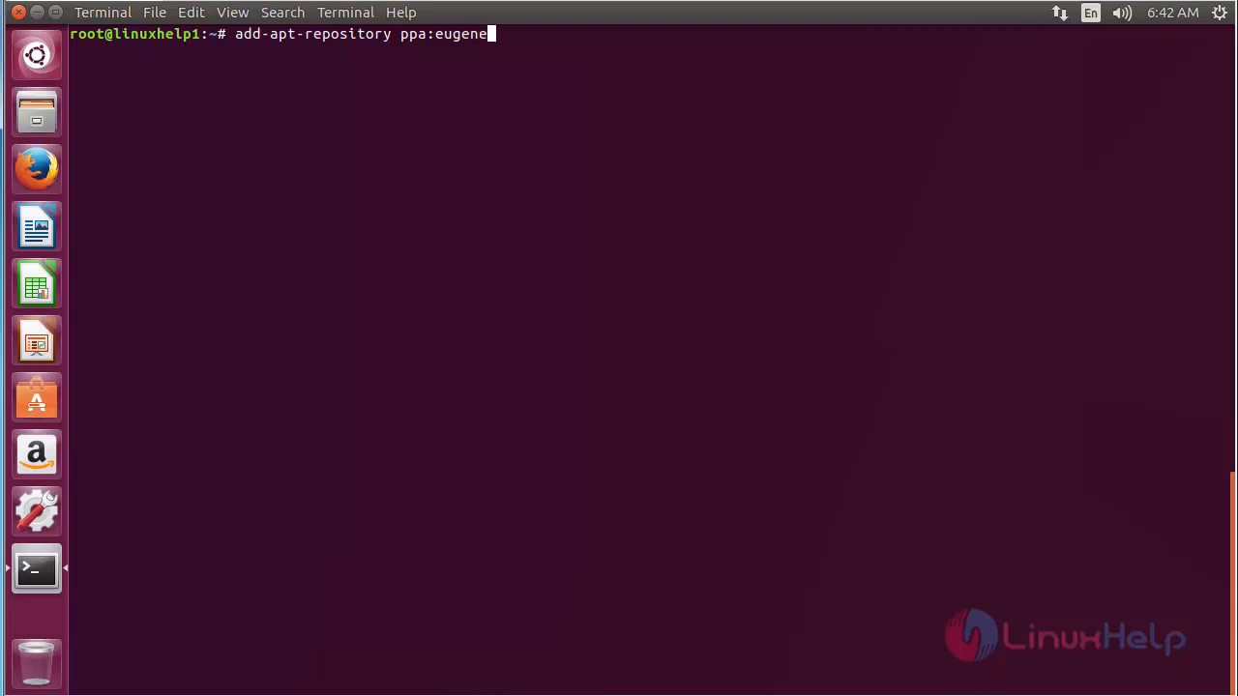
{"action": "type", "text": "san/ppa"}
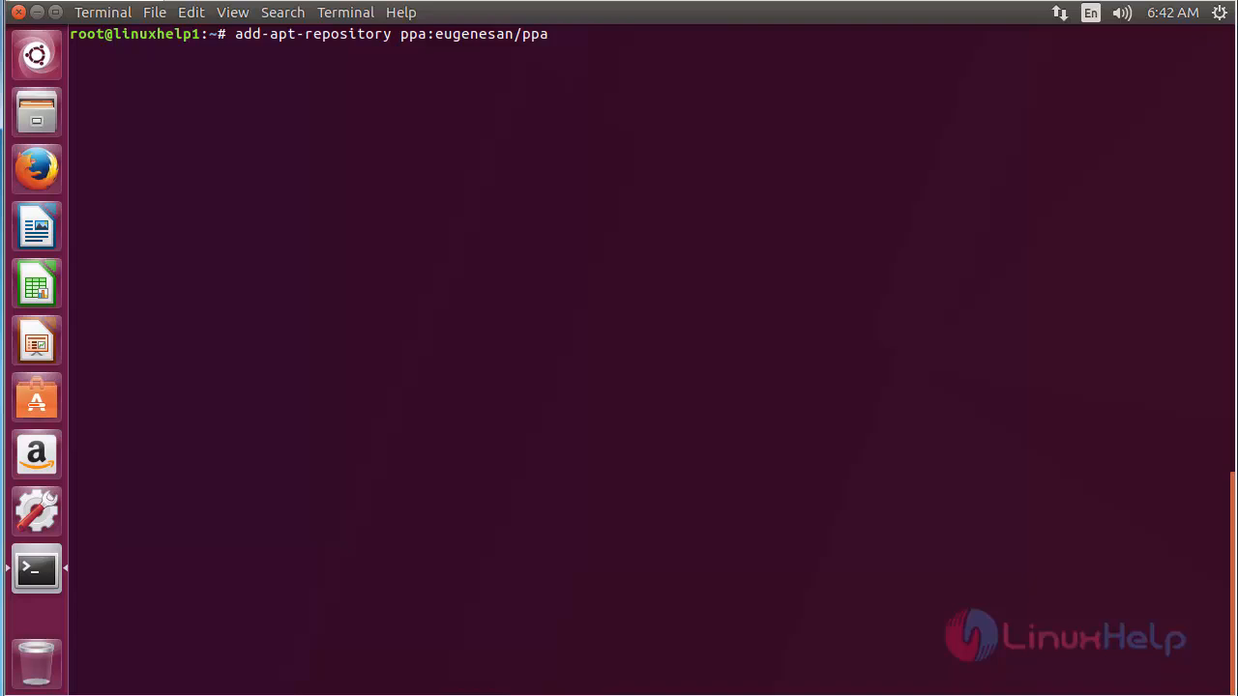
{"action": "key", "text": "Return"}
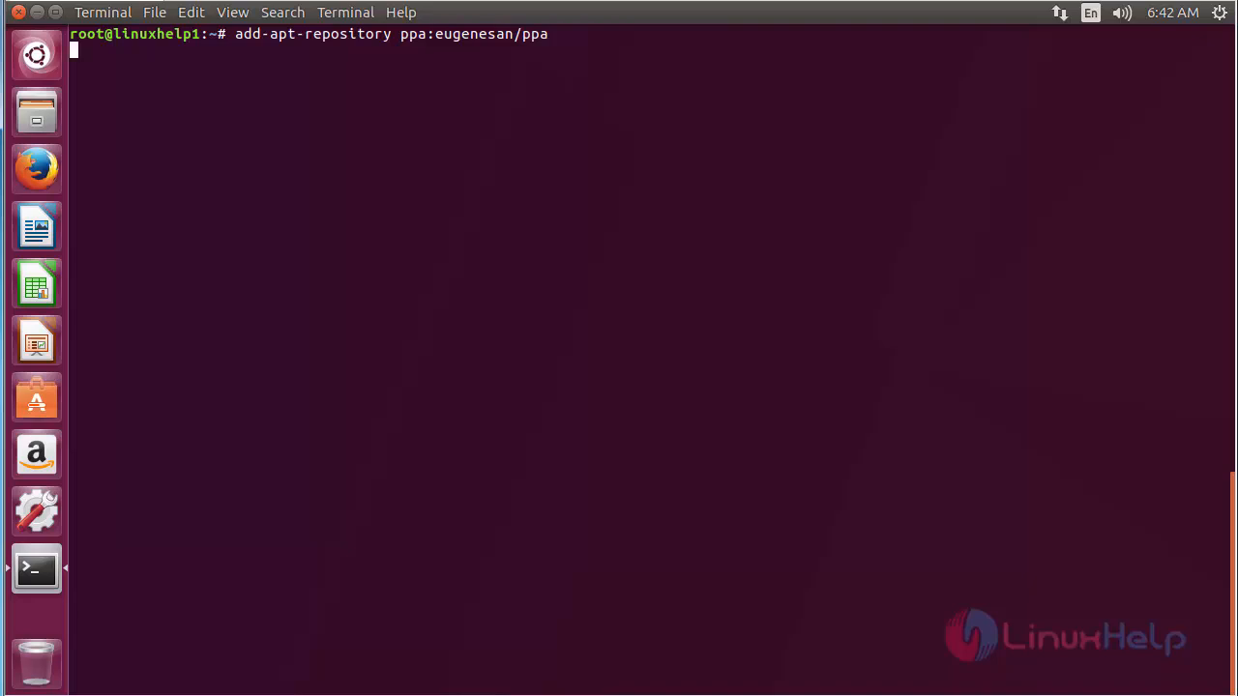
{"action": "key", "text": "Return"}
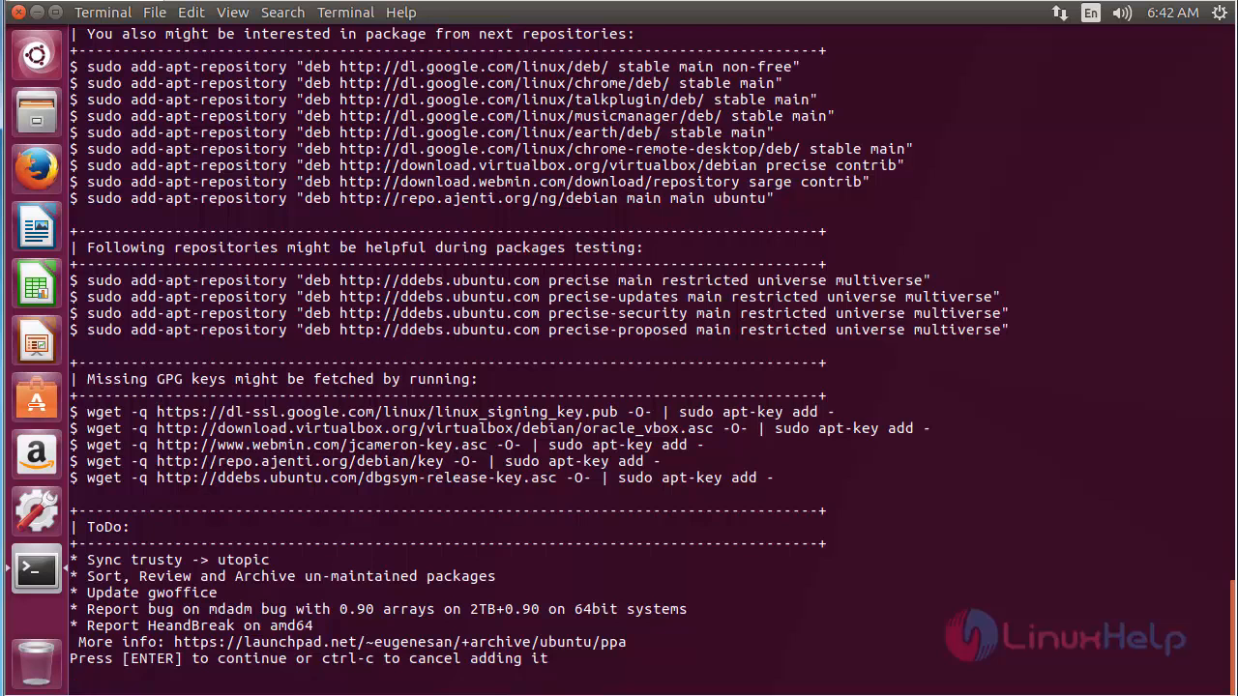
{"action": "key", "text": "Return"}
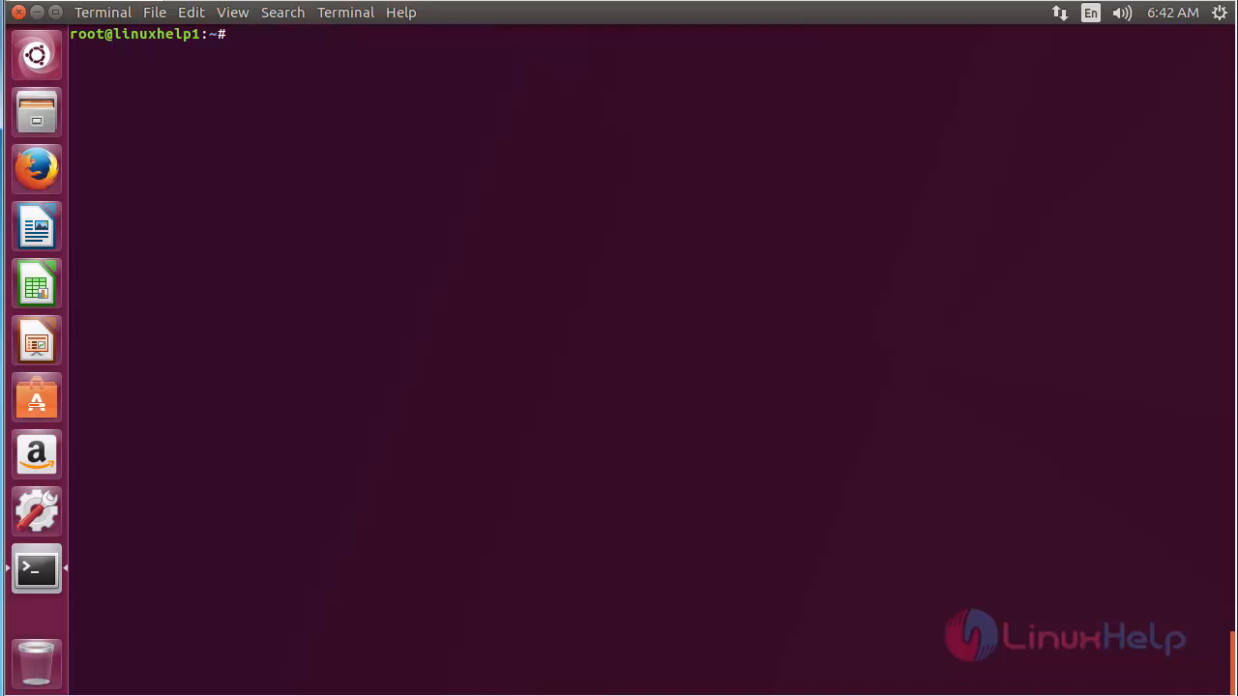
- Refresh the package lists with apt-get update
{"action": "type", "text": "apt-"}
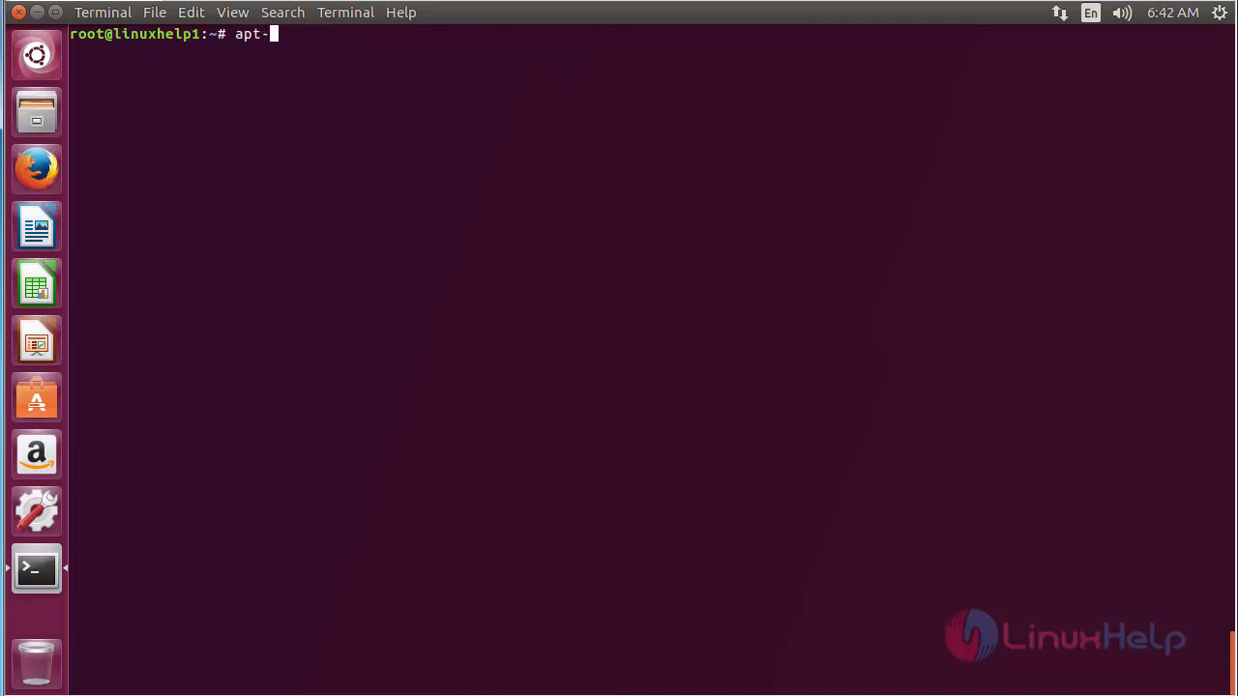
{"action": "type", "text": "get upd"}
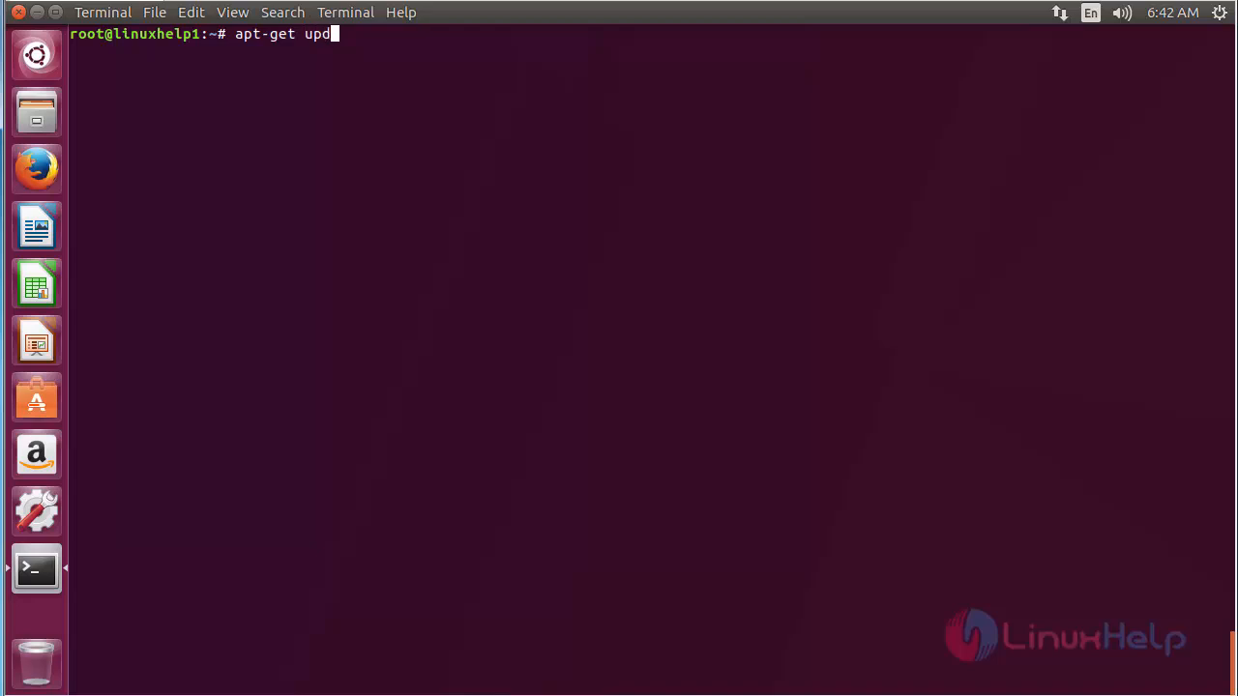
{"action": "type", "text": "ate"}
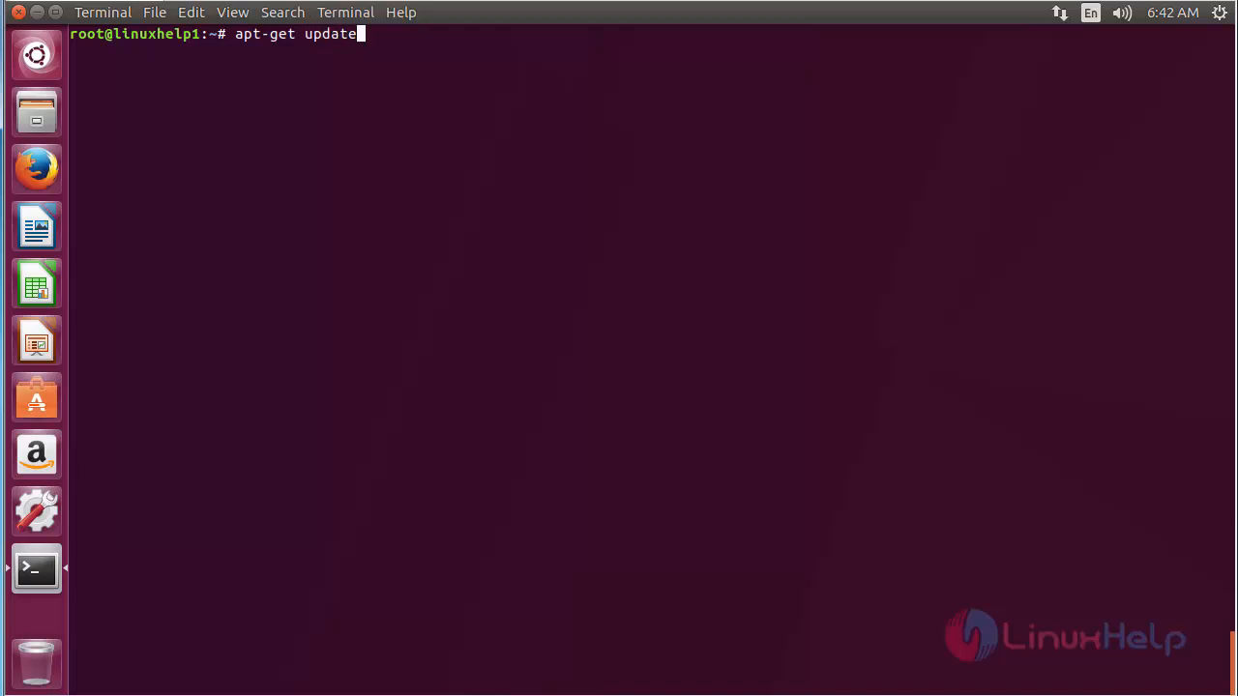
{"action": "key", "text": "Return"}
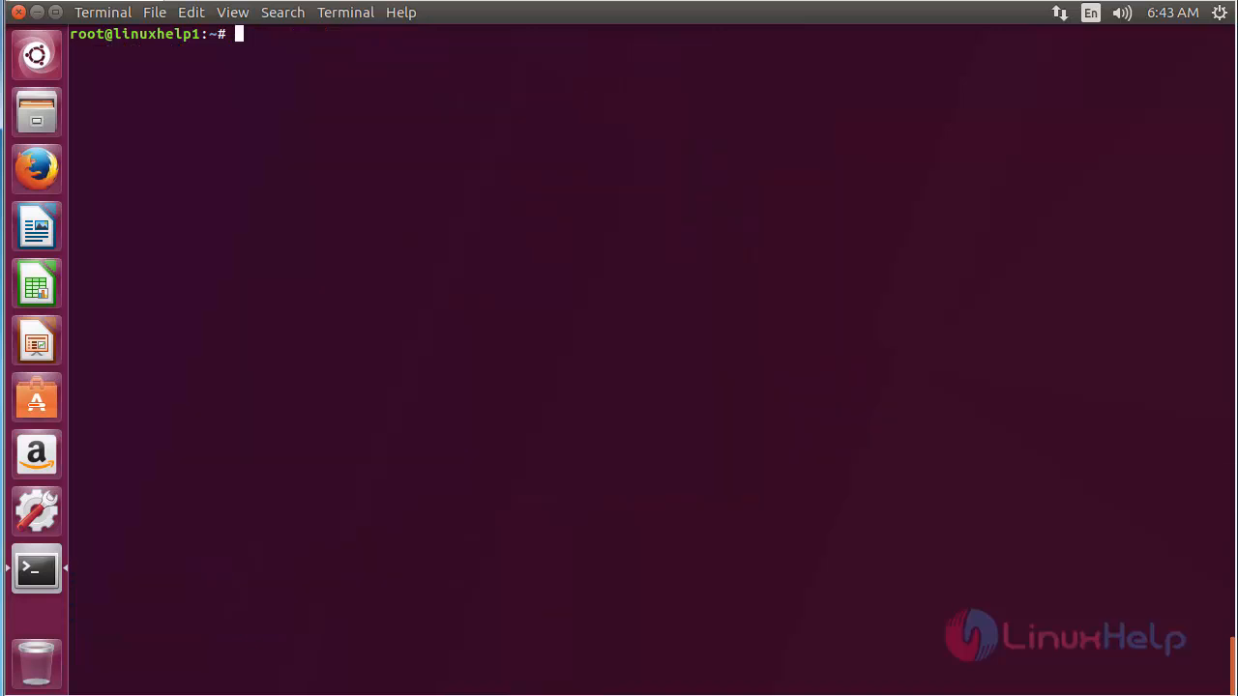
- Install encfs with apt-get install encfs -y, pulling in libtinyxml2-4
{"action": "type", "text": "apt-get"}
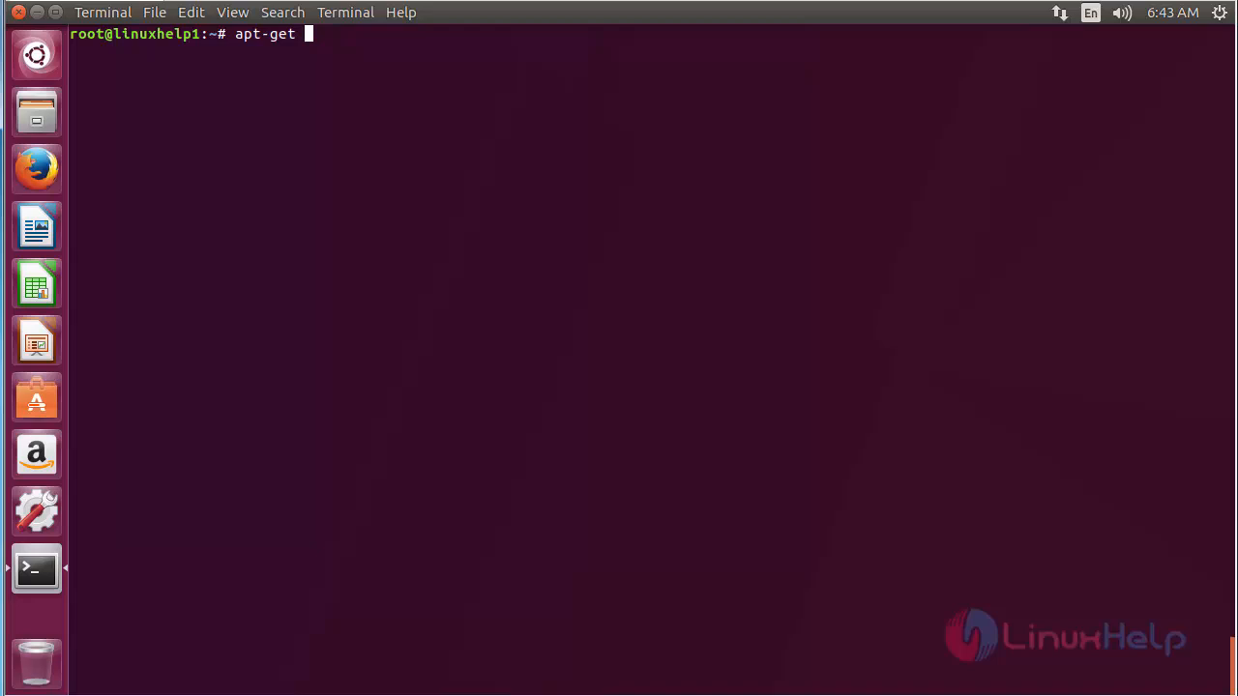
{"action": "type", "text": "install"}
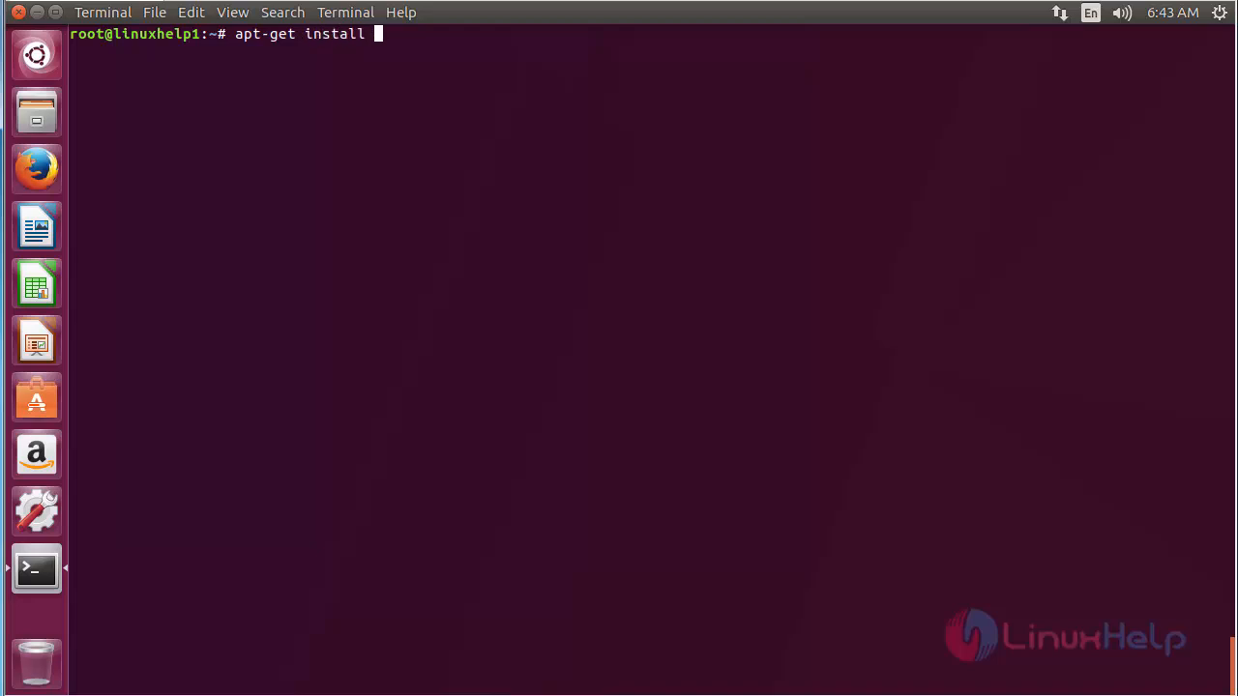
{"action": "type", "text": "encfs -y"}
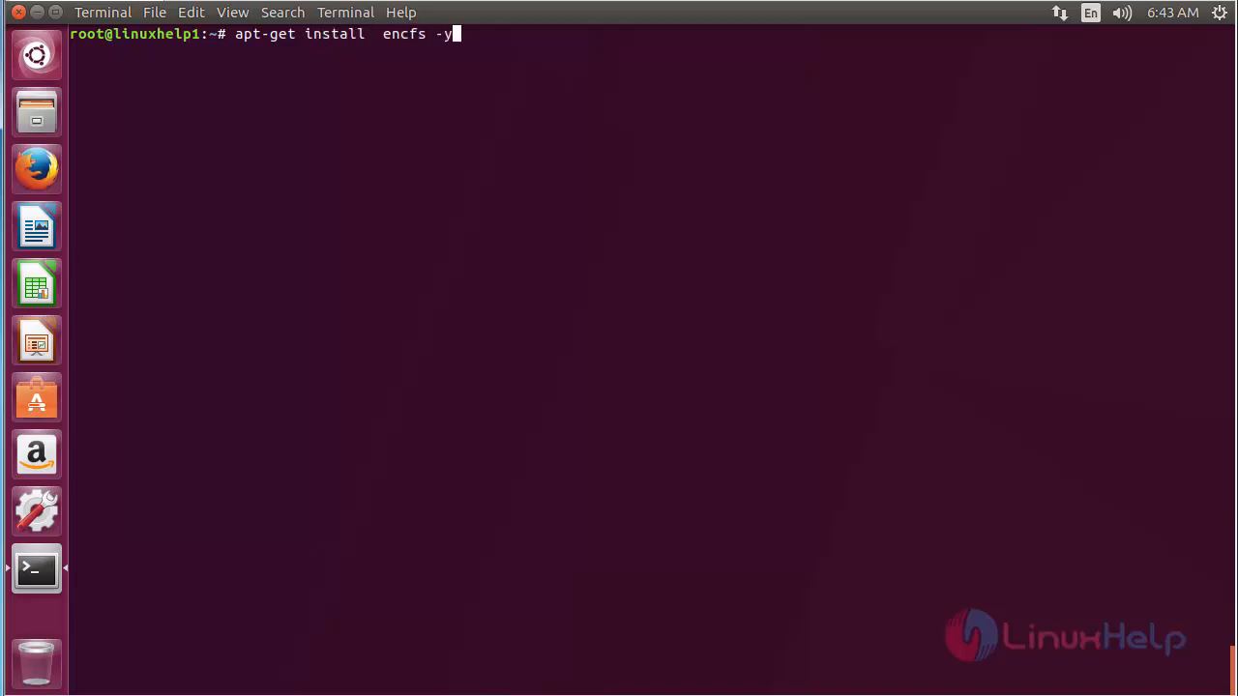
{"action": "key", "text": "Return"}
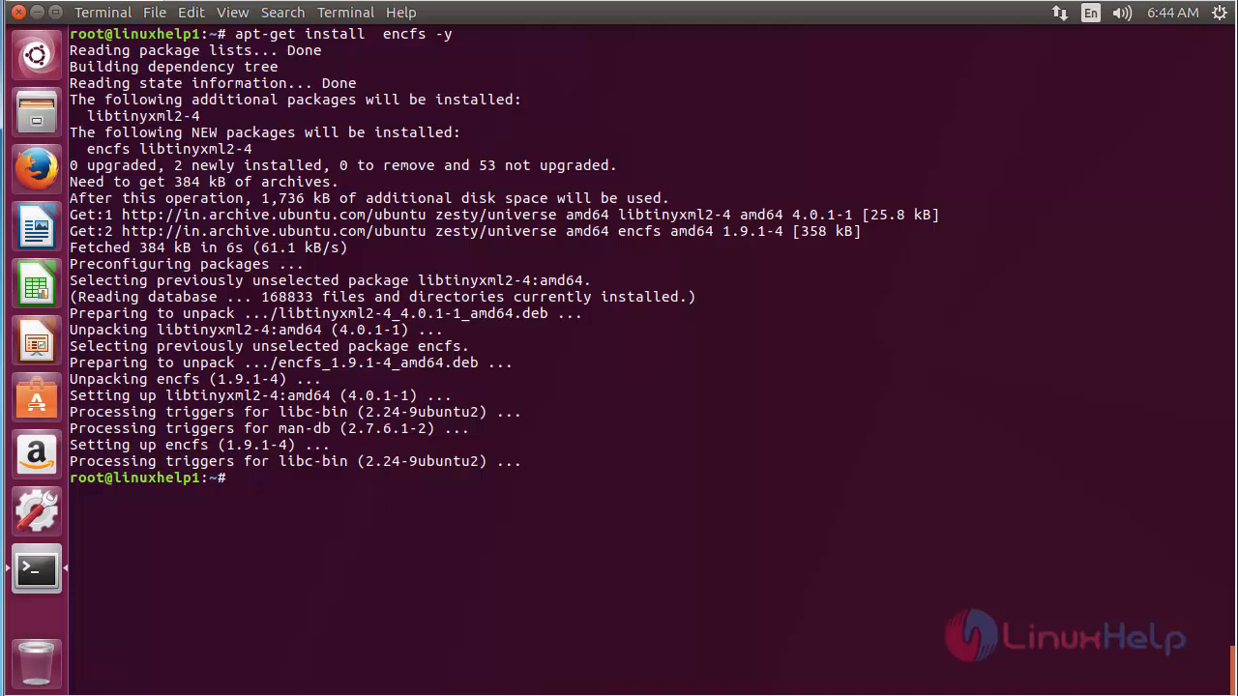
{"action": "key", "text": "Return"}
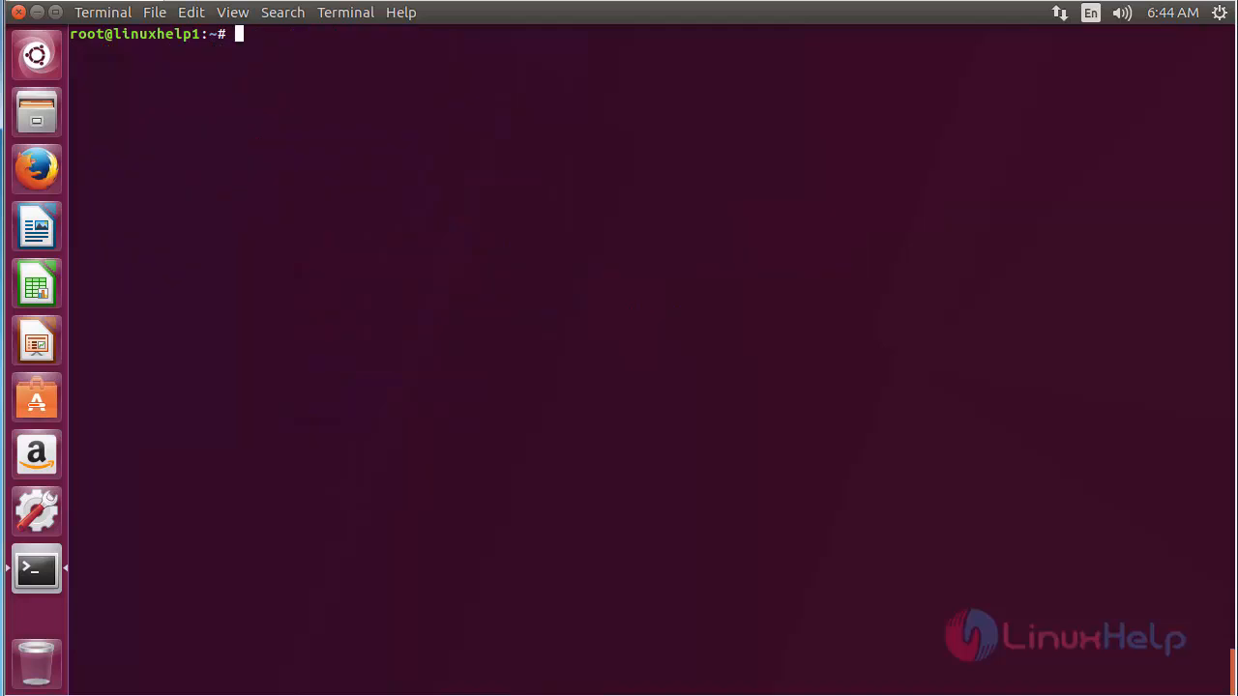
- Run encfs with no arguments to display its version 1.9.1 usage help
{"action": "type", "text": "encfs"}
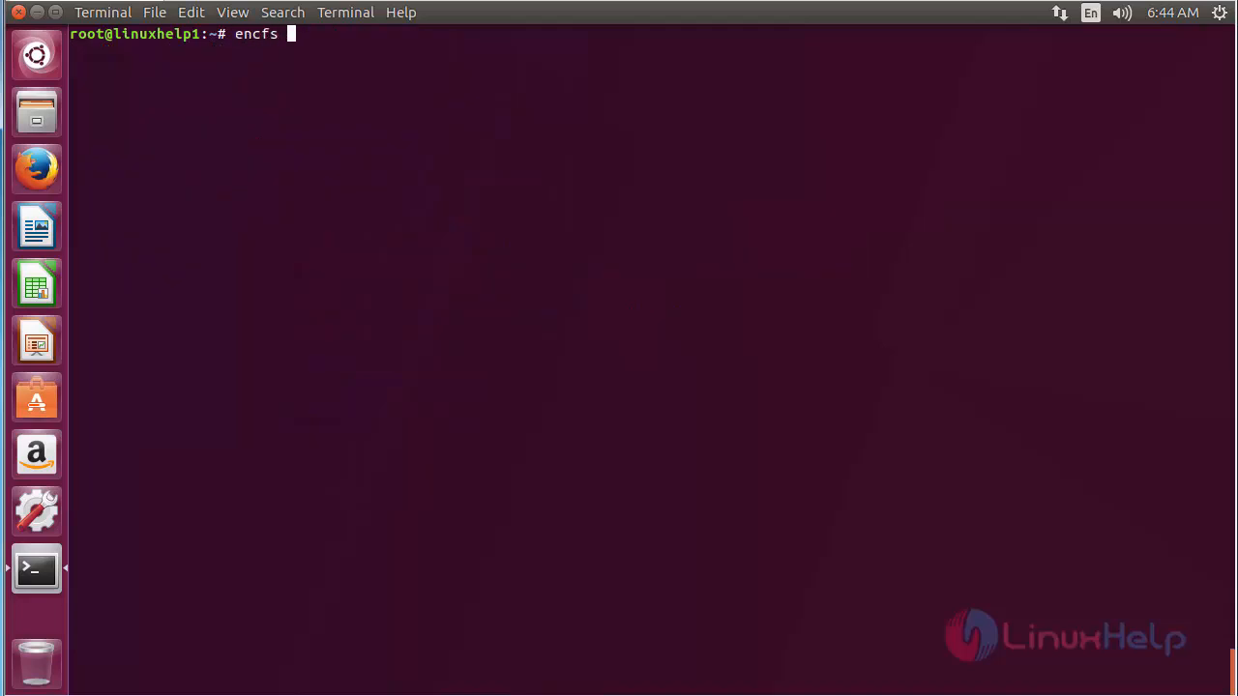
{"action": "key", "text": "Return"}
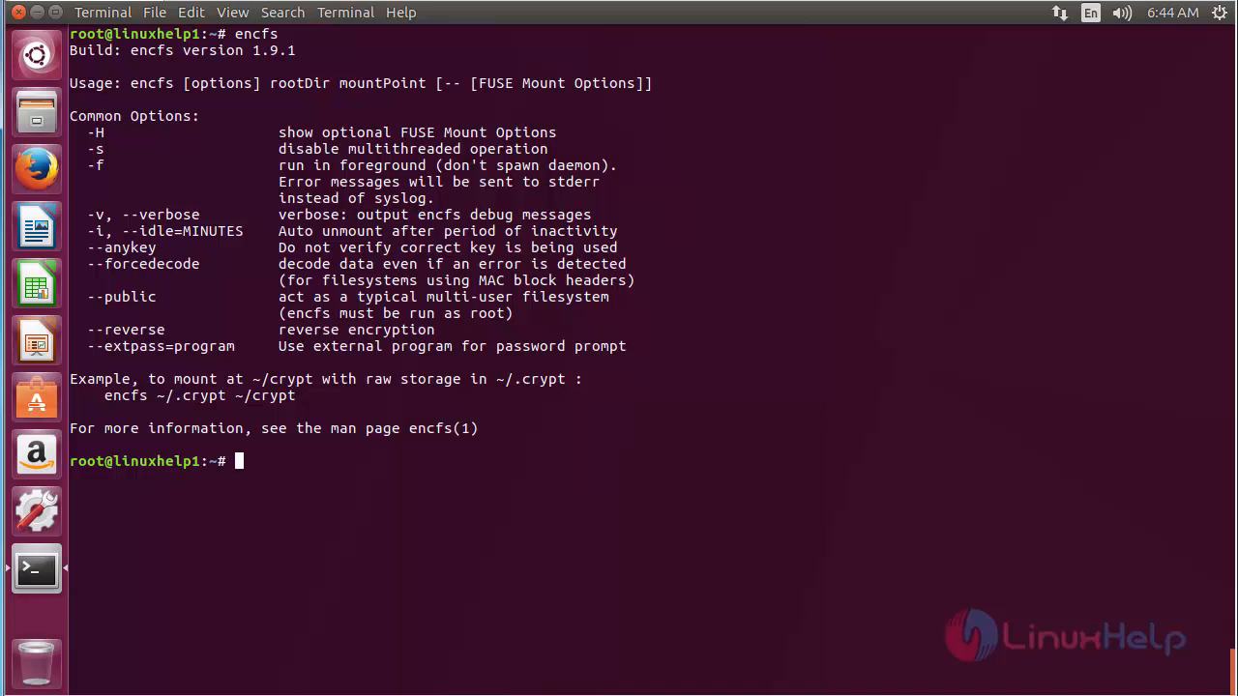
{"action": "key", "text": "Return"}
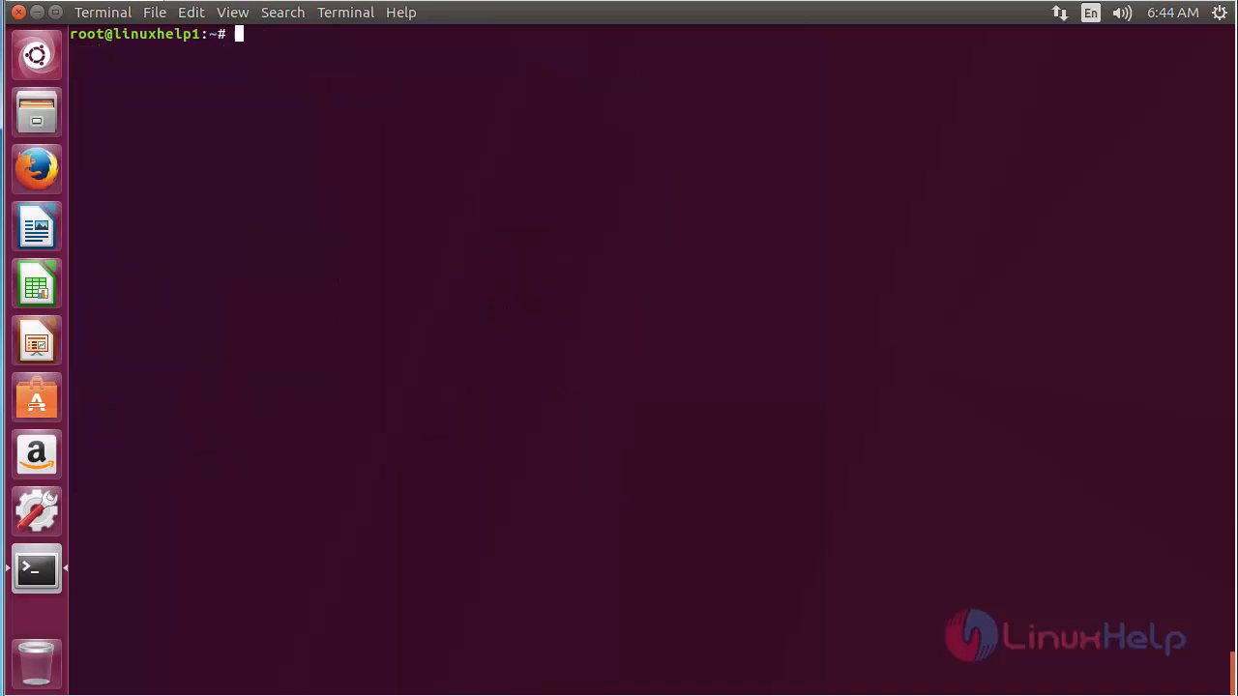
- Remove the encfs package with apt-get remove encfs -y
{"action": "type", "text": "ap"}
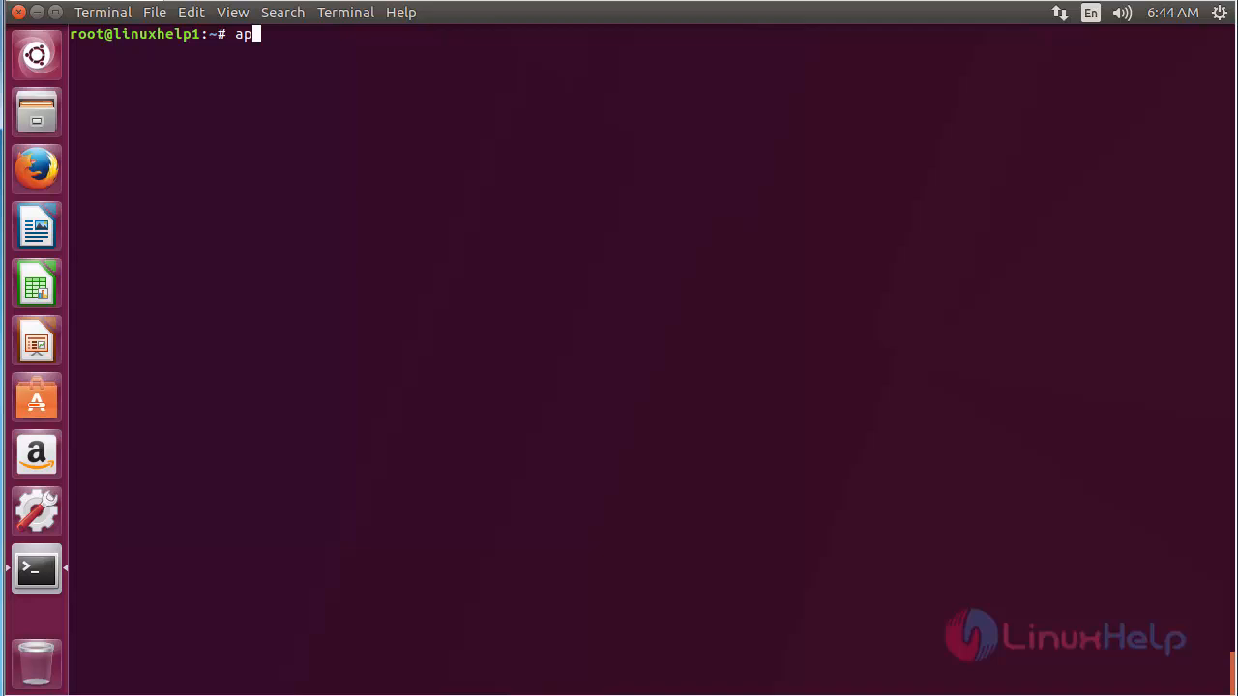
{"action": "type", "text": "t-get remo"}
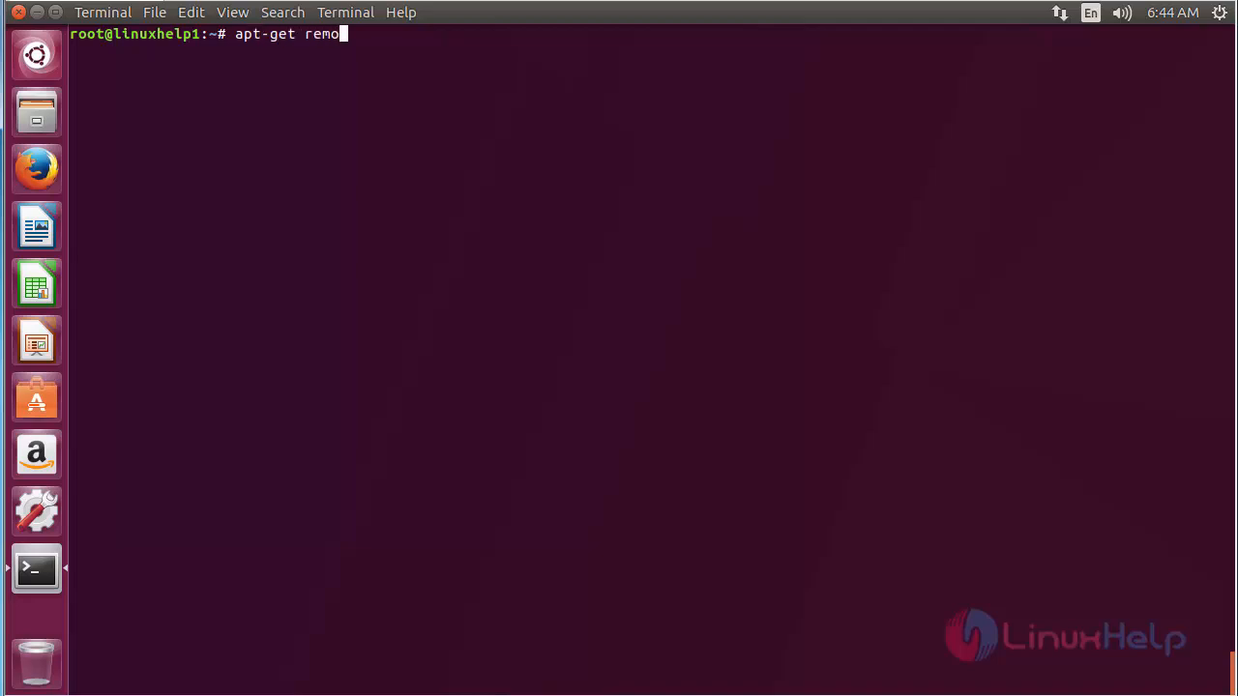
{"action": "type", "text": "ve endf"}
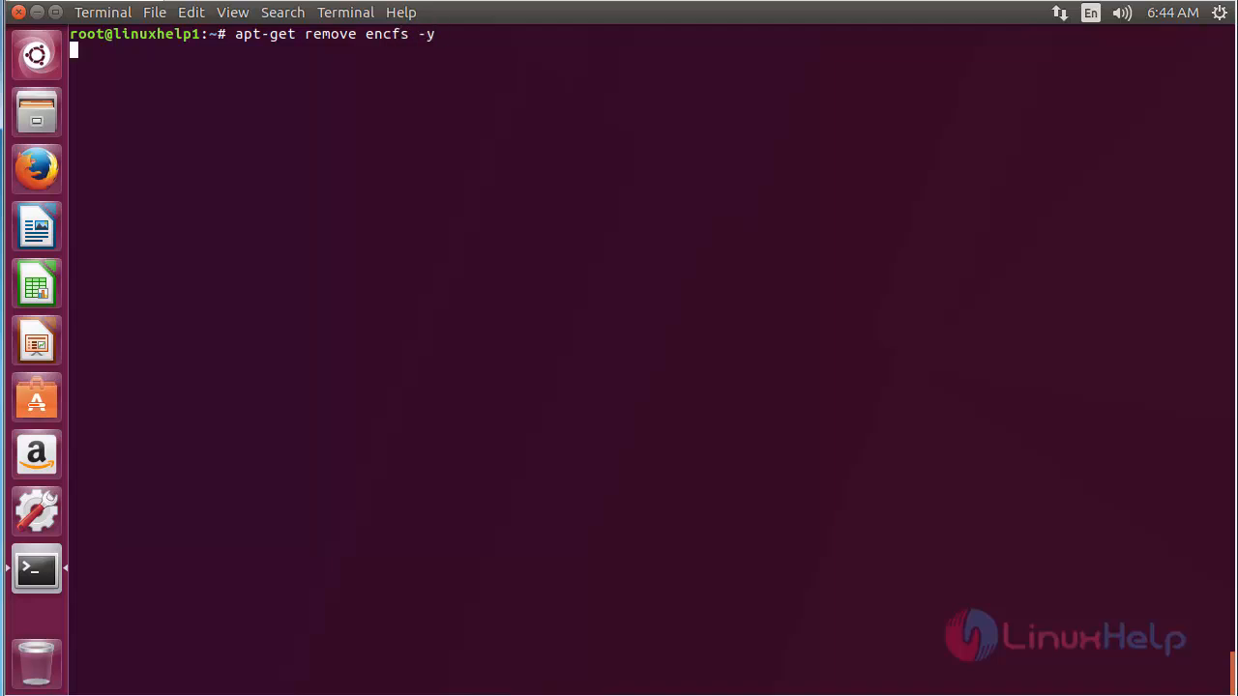
{"action": "key", "text": "Return"}
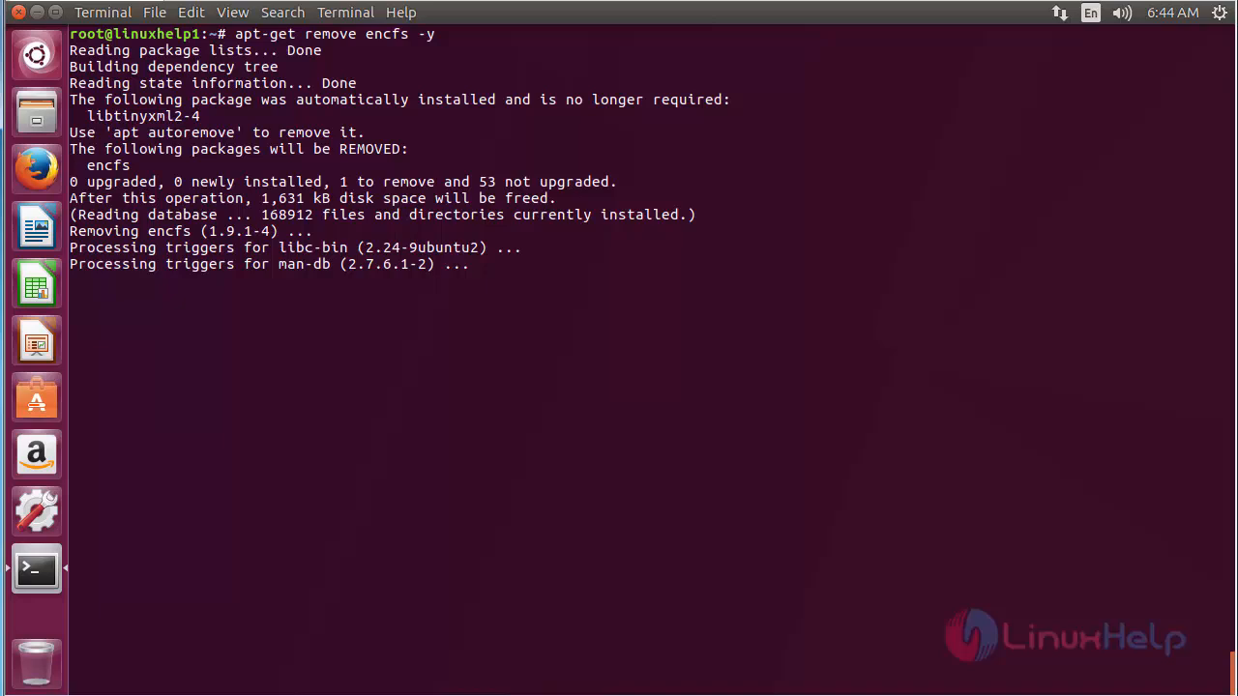